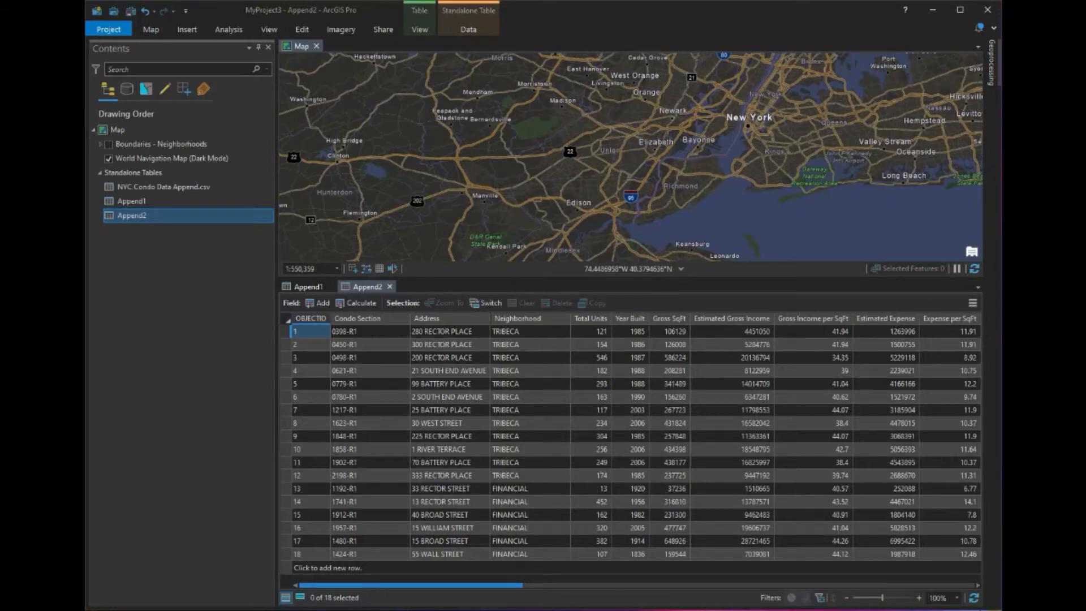
mouse_move(259, 305)
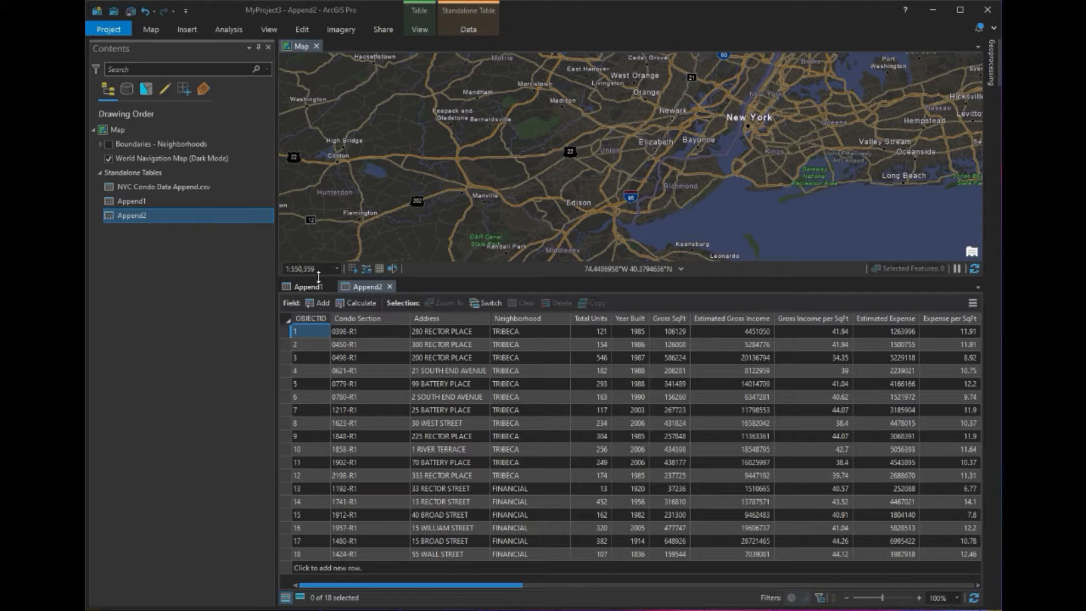
Review the Append1 and Append2 tables, ending on Append1's nine condo records
left_click(308, 286)
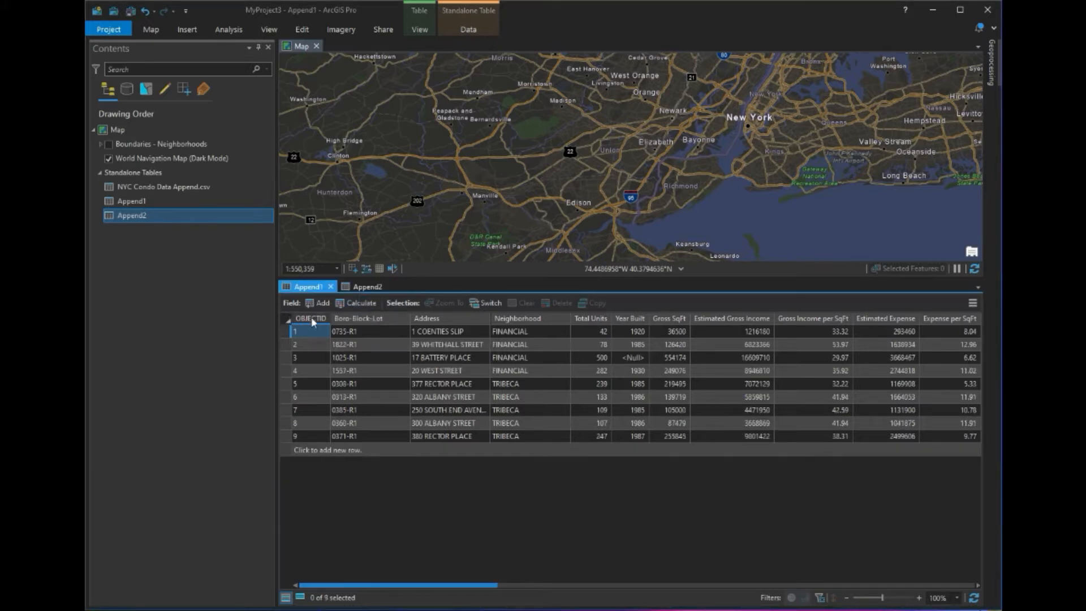
left_click(367, 286)
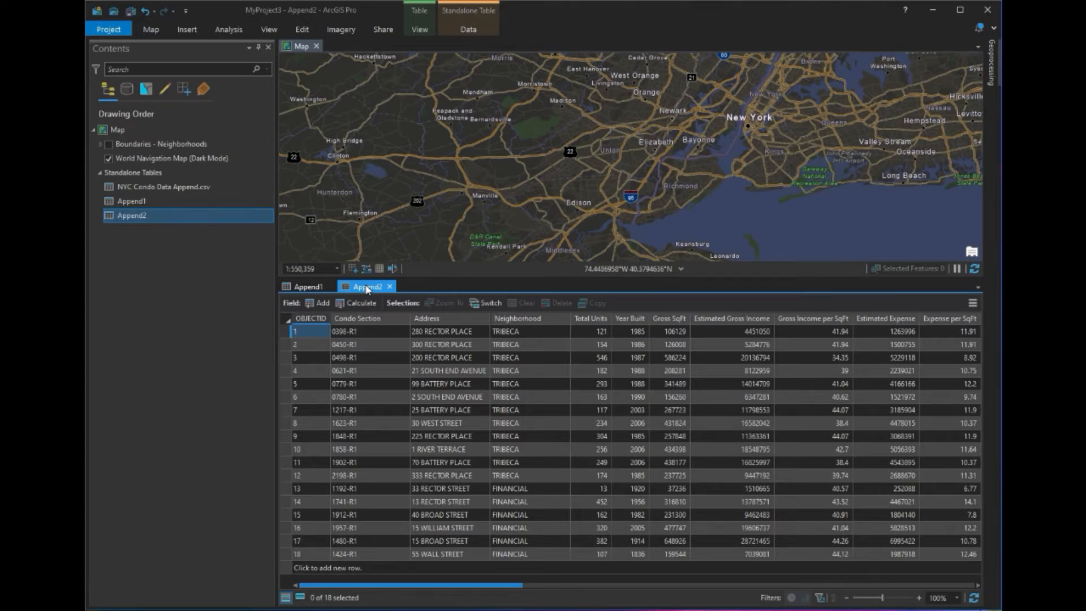
left_click(132, 201)
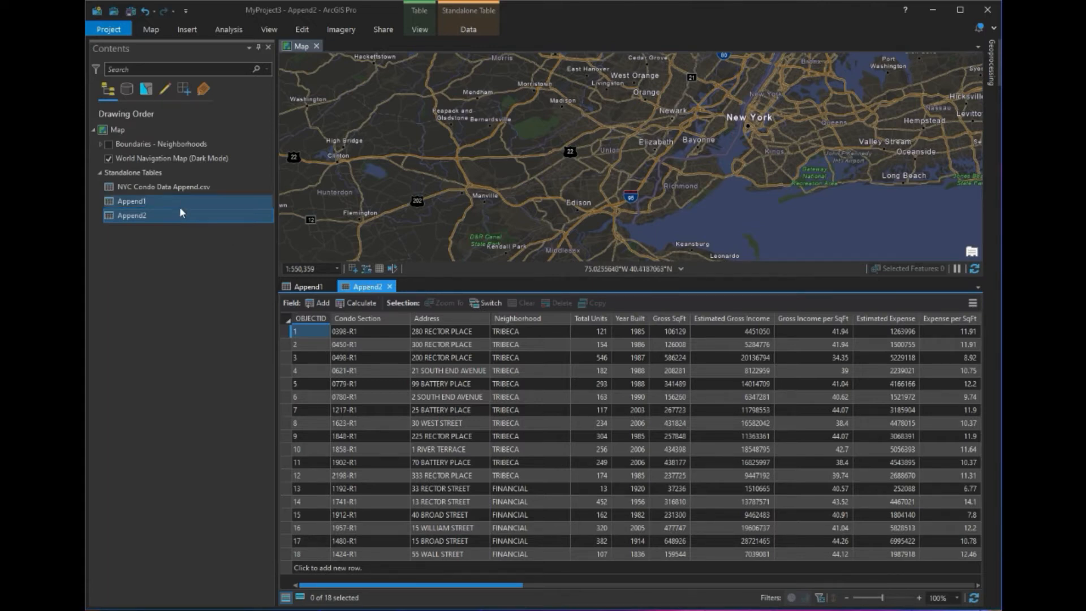
left_click(308, 287)
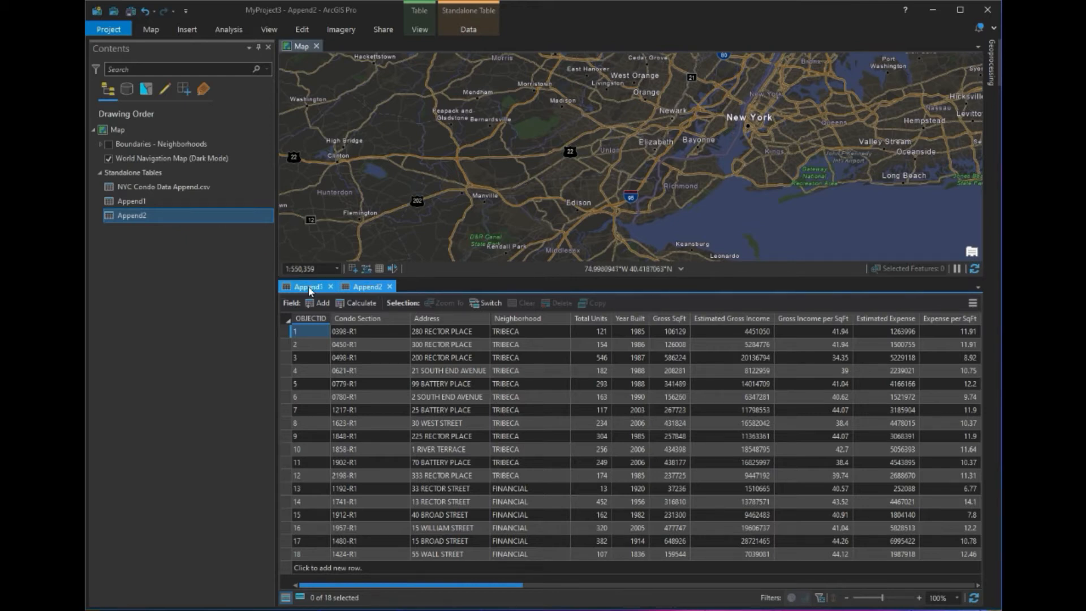
left_click(309, 286)
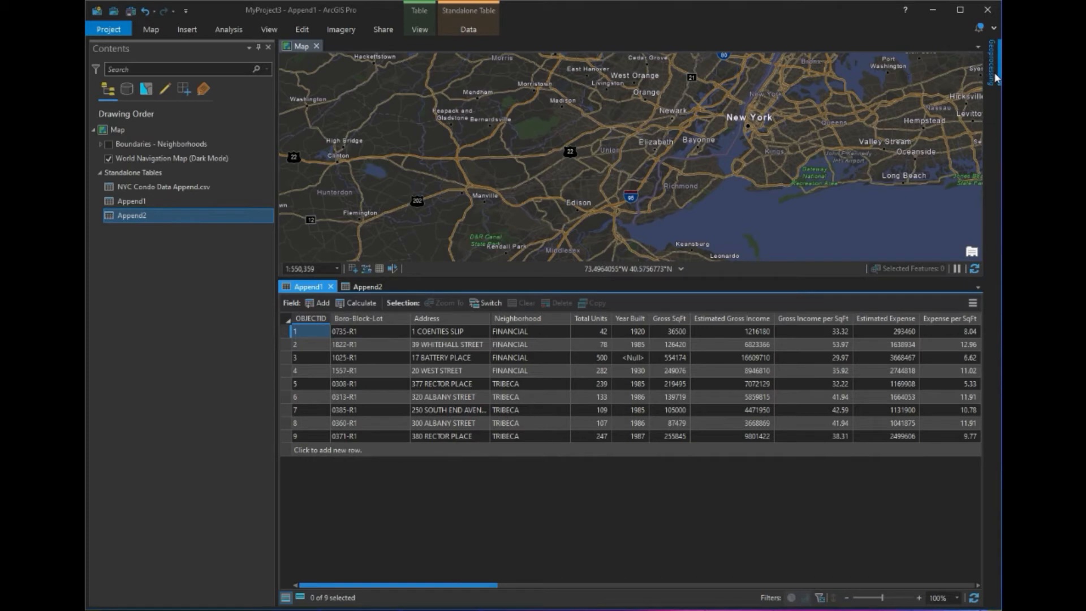
Open the Append geoprocessing tool with Append1 as Input Datasets and Append2 as Target Dataset
left_click(993, 66)
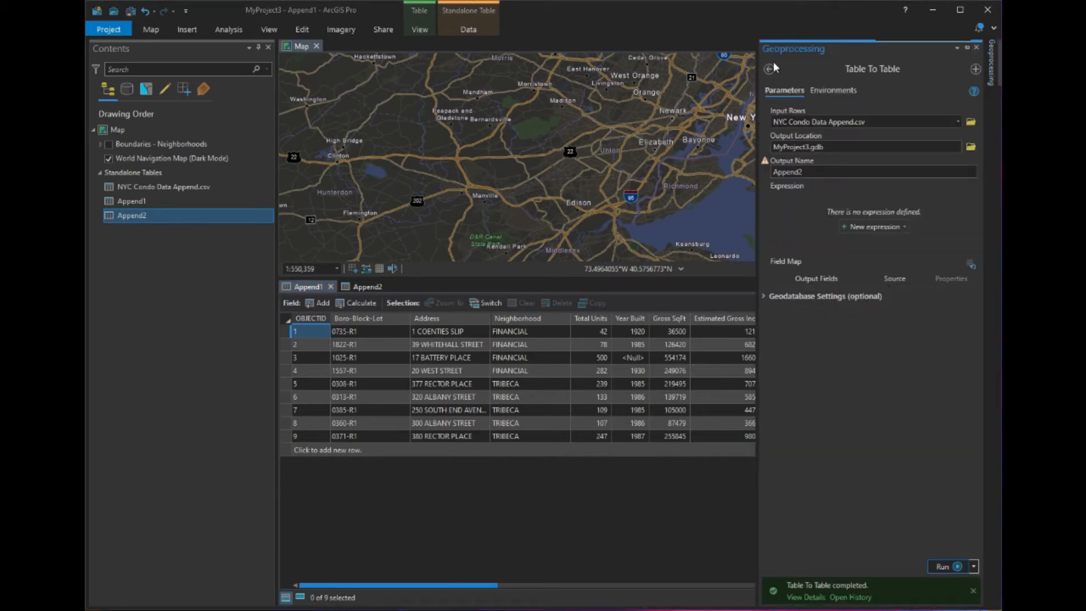
left_click(768, 69)
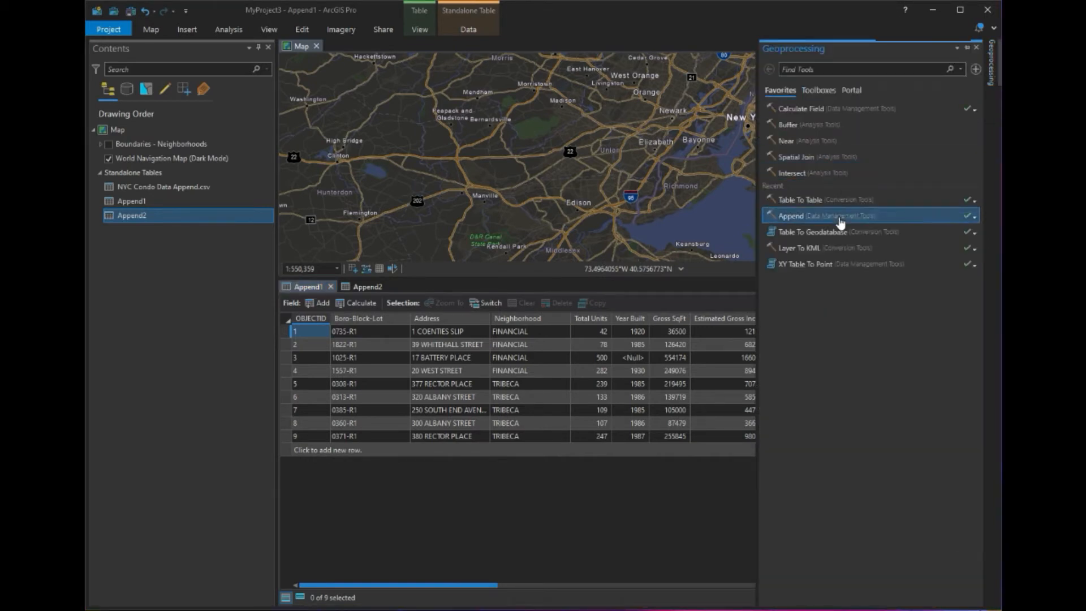
left_click(786, 216)
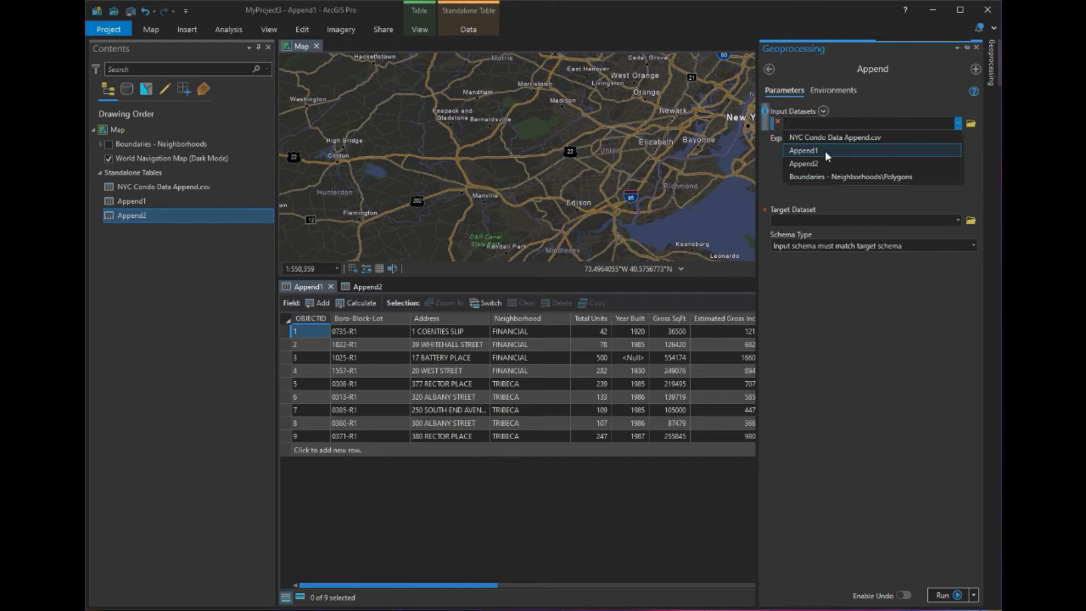
left_click(804, 151)
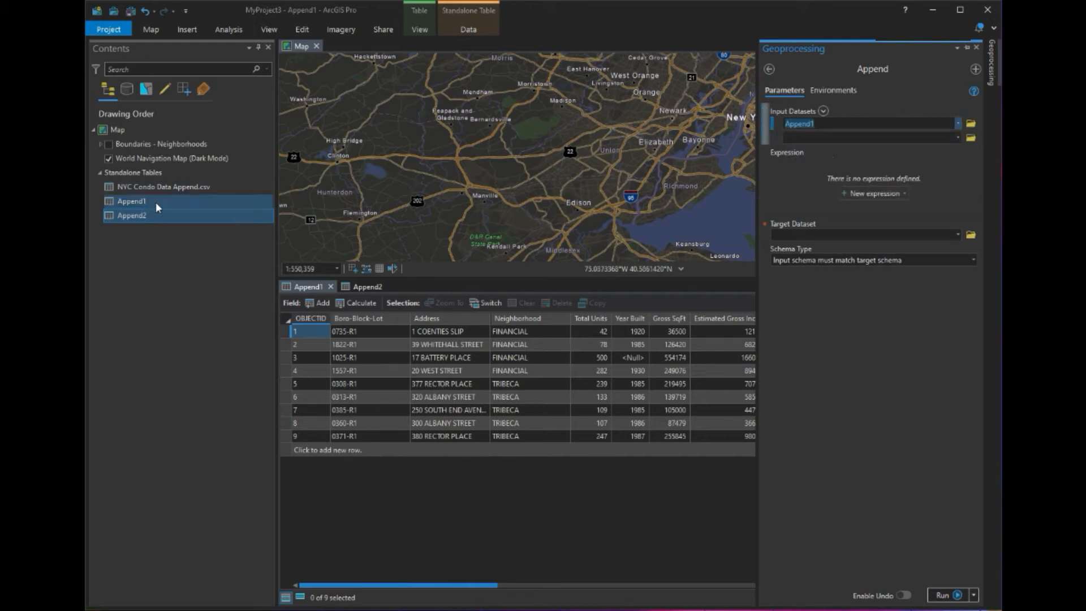
left_click(131, 216)
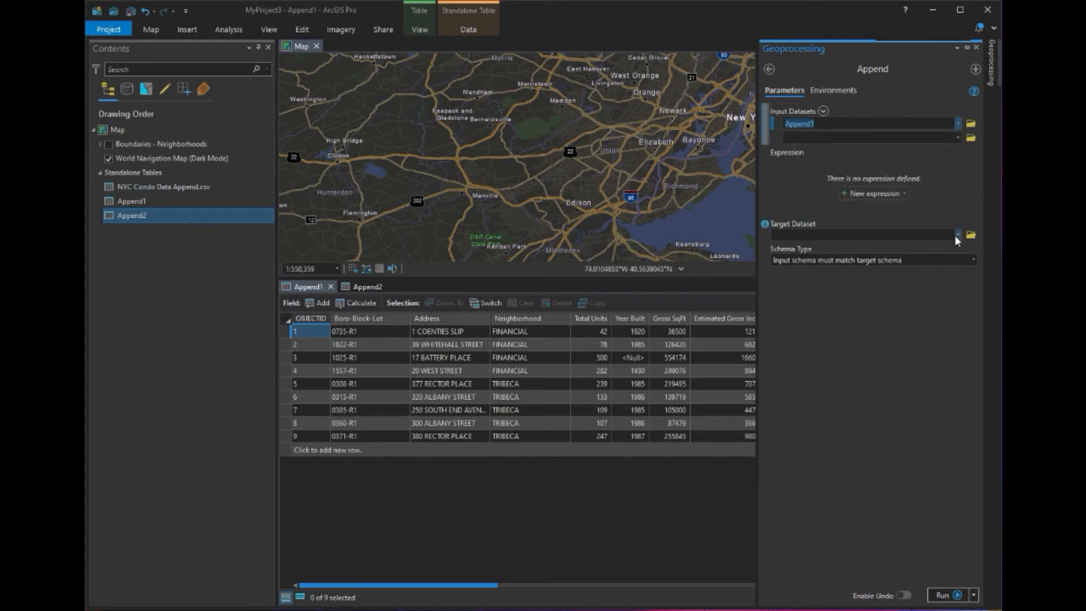
left_click(861, 234)
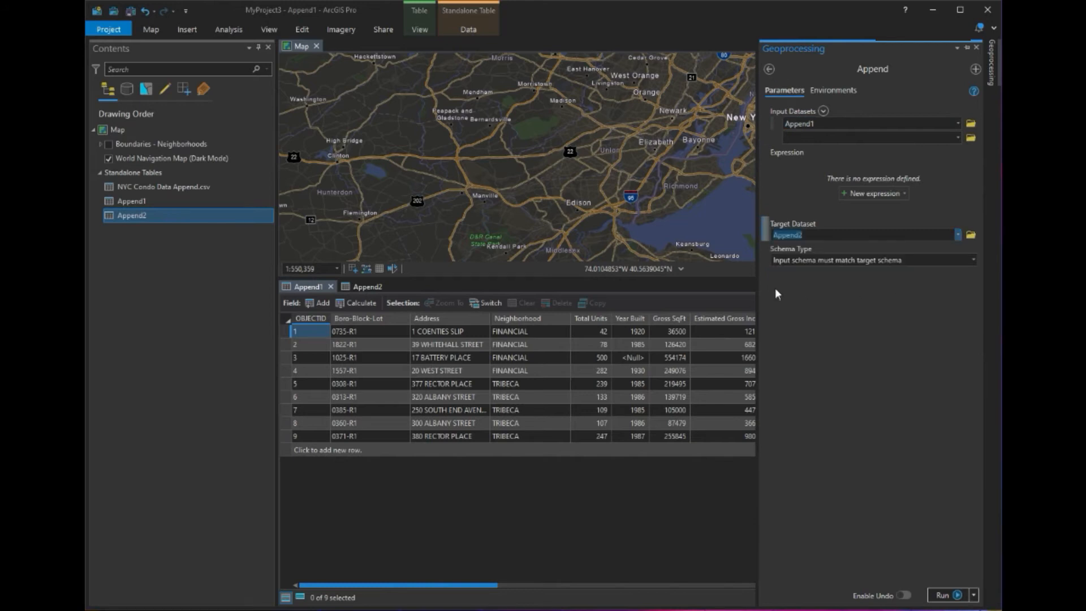
left_click(973, 260)
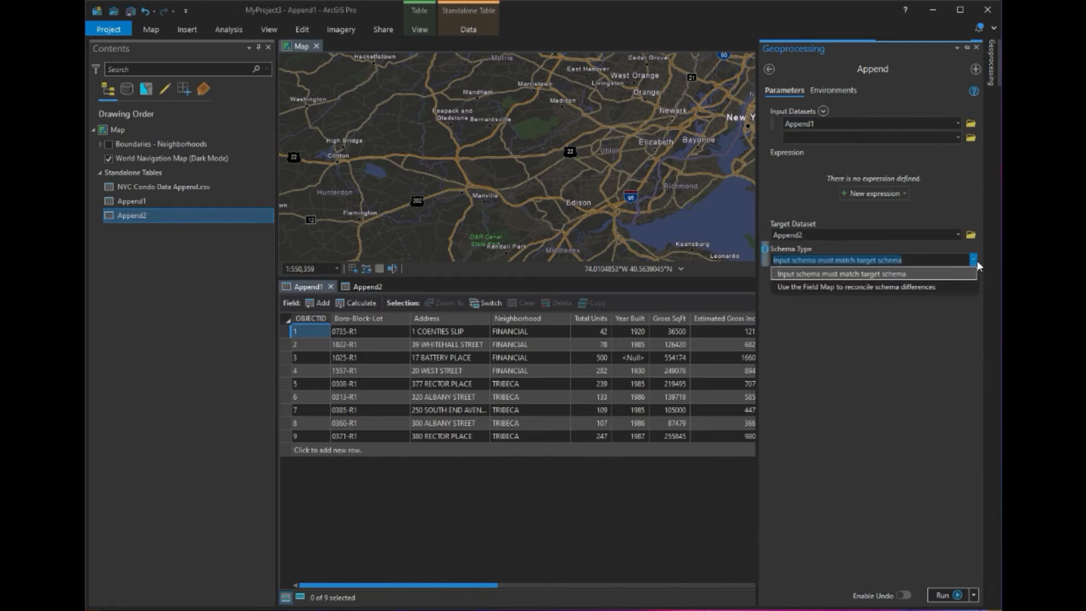
mouse_move(891, 286)
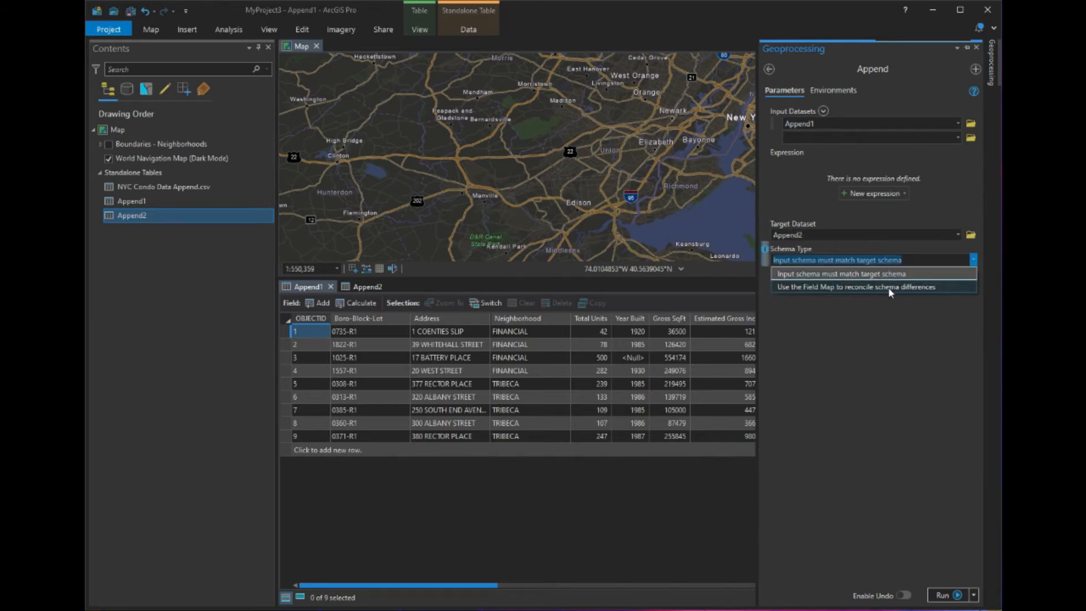
Run Append with Schema Type 'Use the Field Map to reconcile schema differences' after reviewing output fields
left_click(889, 286)
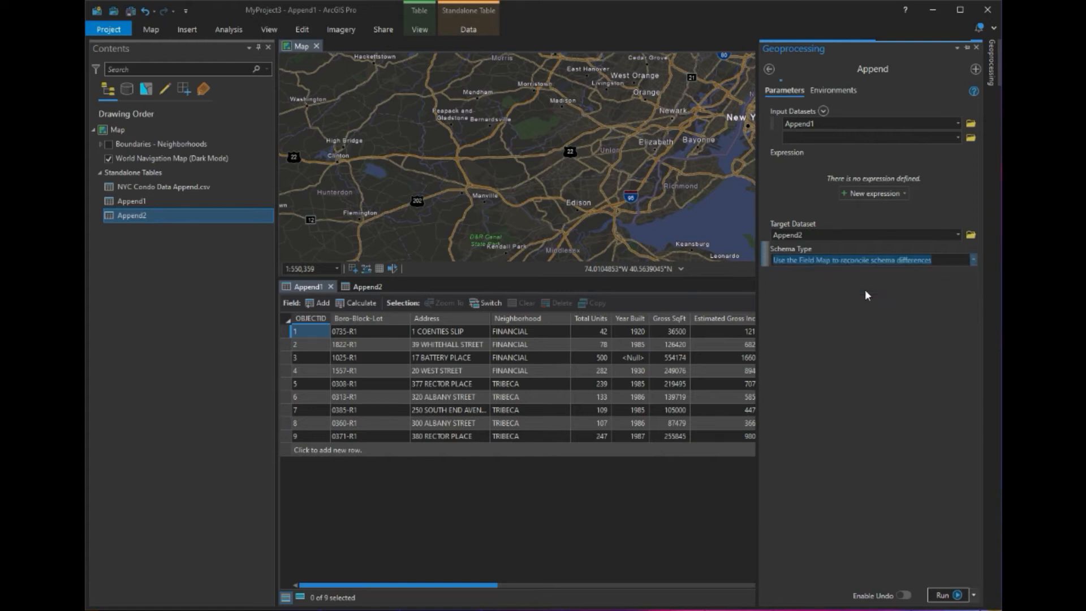
left_click(873, 260)
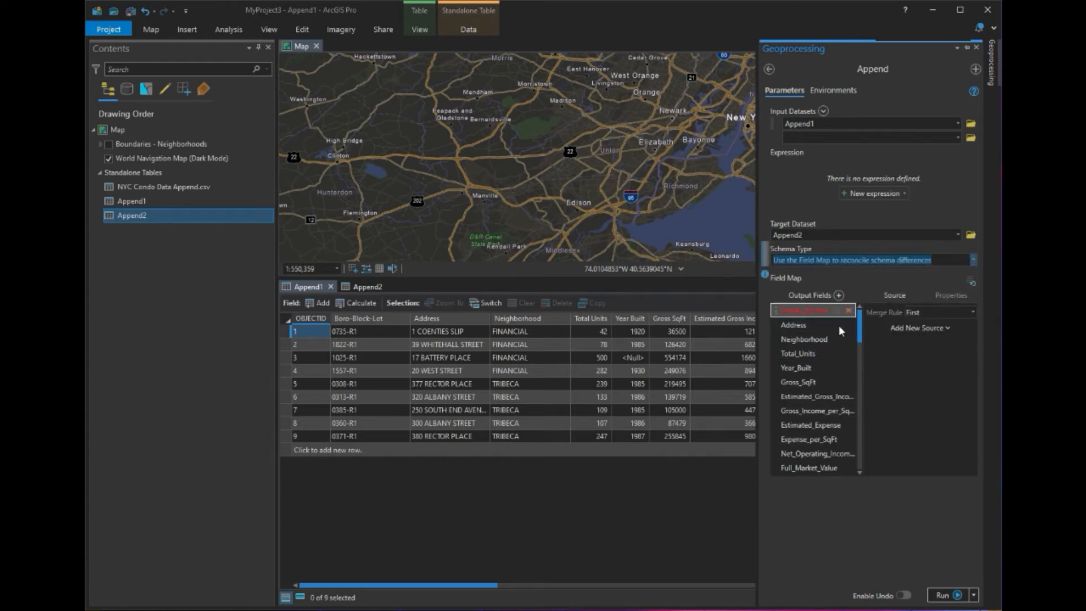
mouse_move(848, 316)
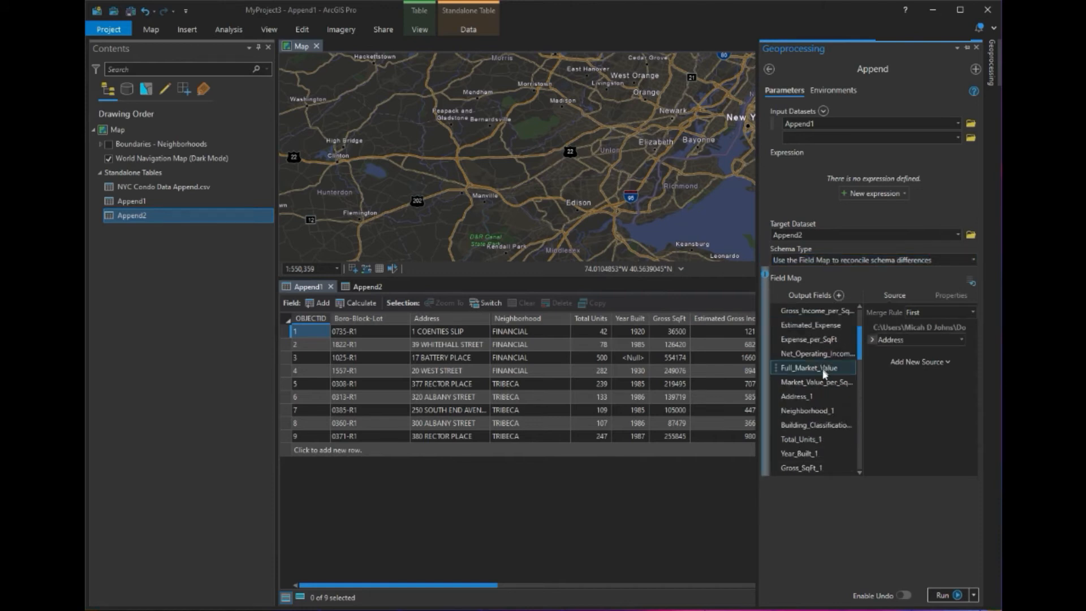
scroll("down", 3)
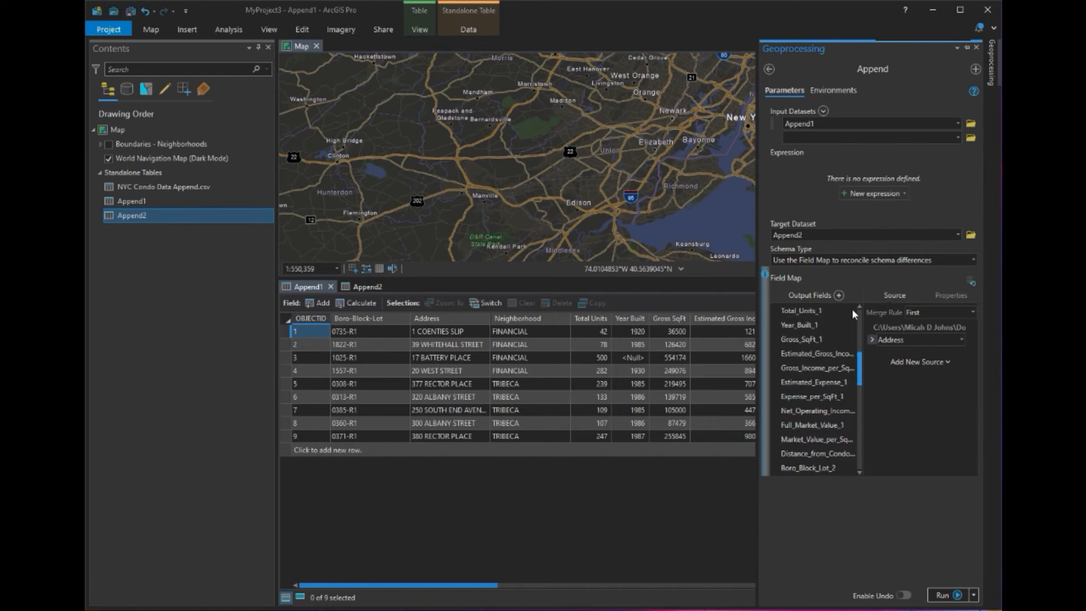
left_click(948, 565)
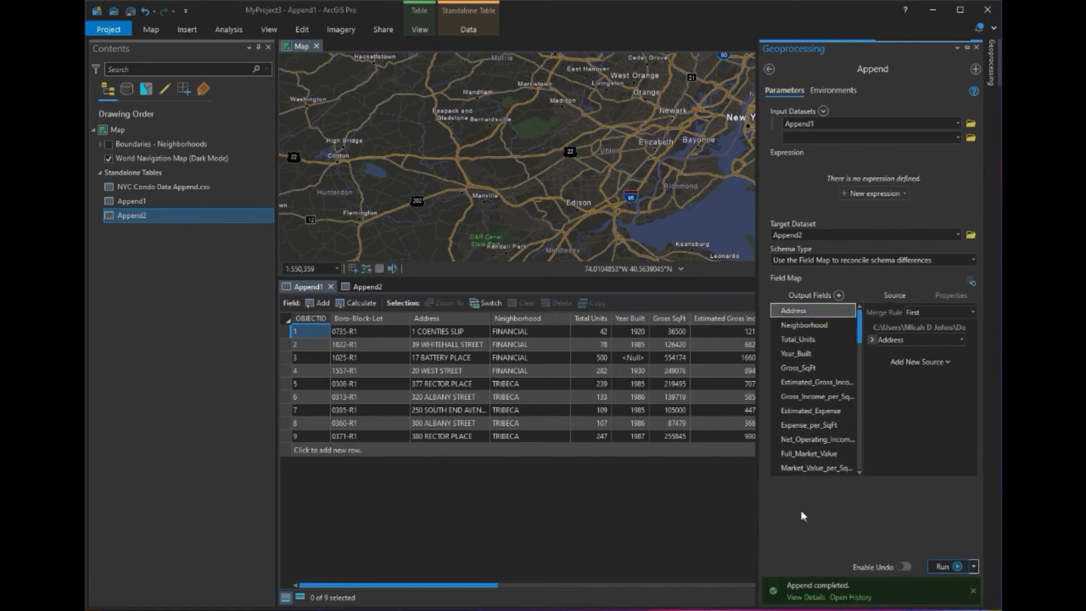
mouse_move(792, 490)
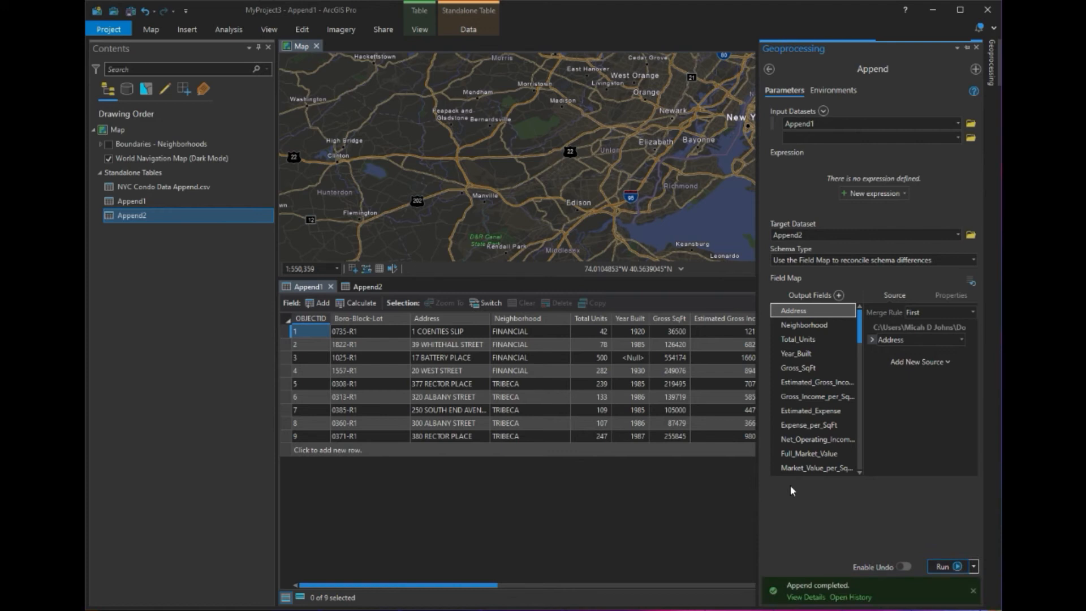
Verify Append2's 27 rows end with Append1's nine records, then reopen the Append tool
left_click(367, 286)
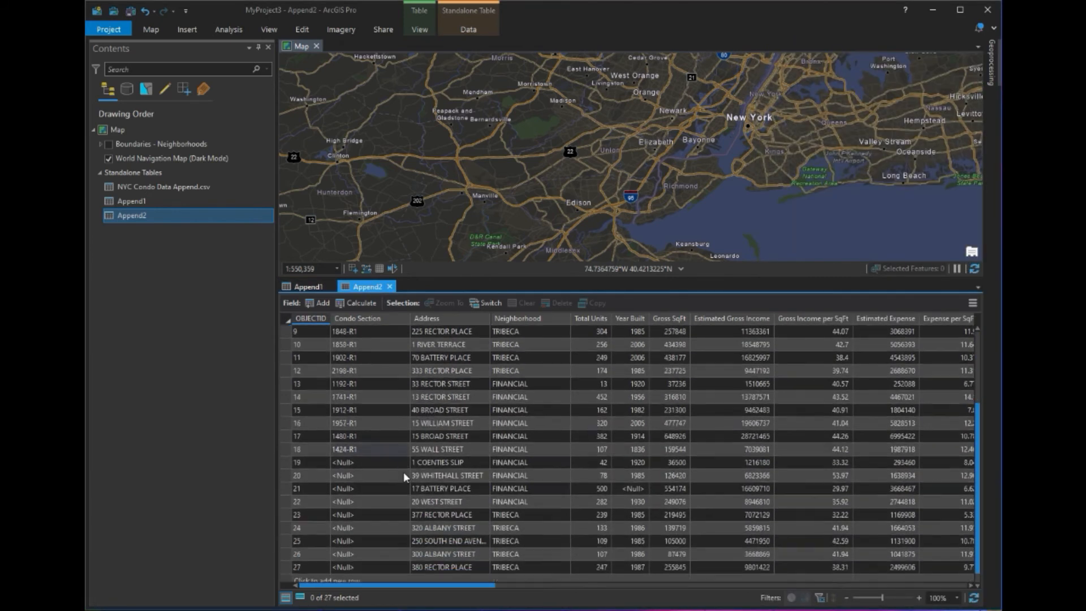
scroll("down", 3)
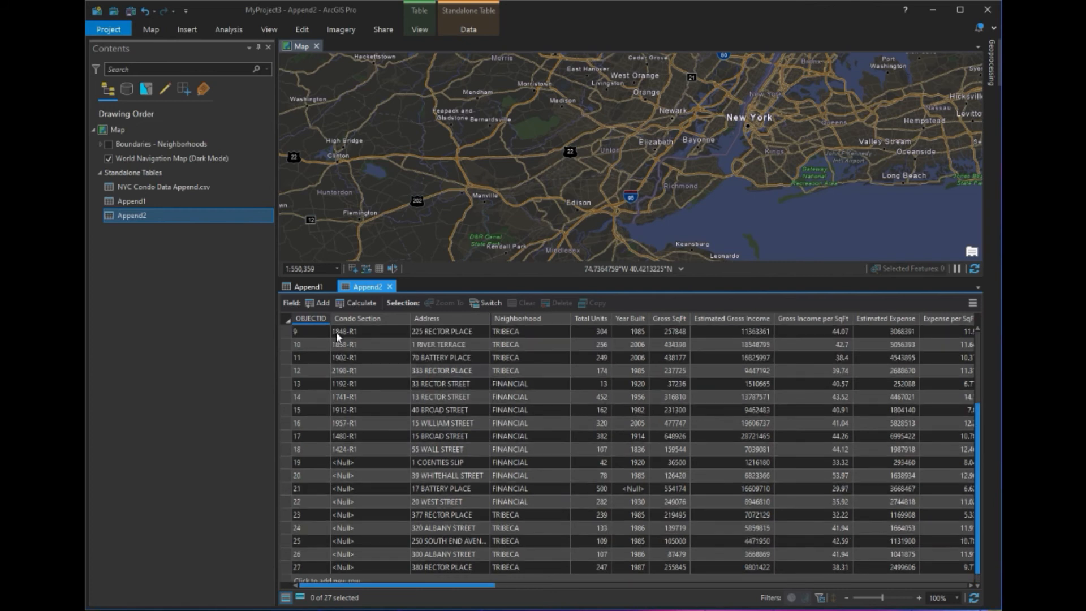
left_click(308, 286)
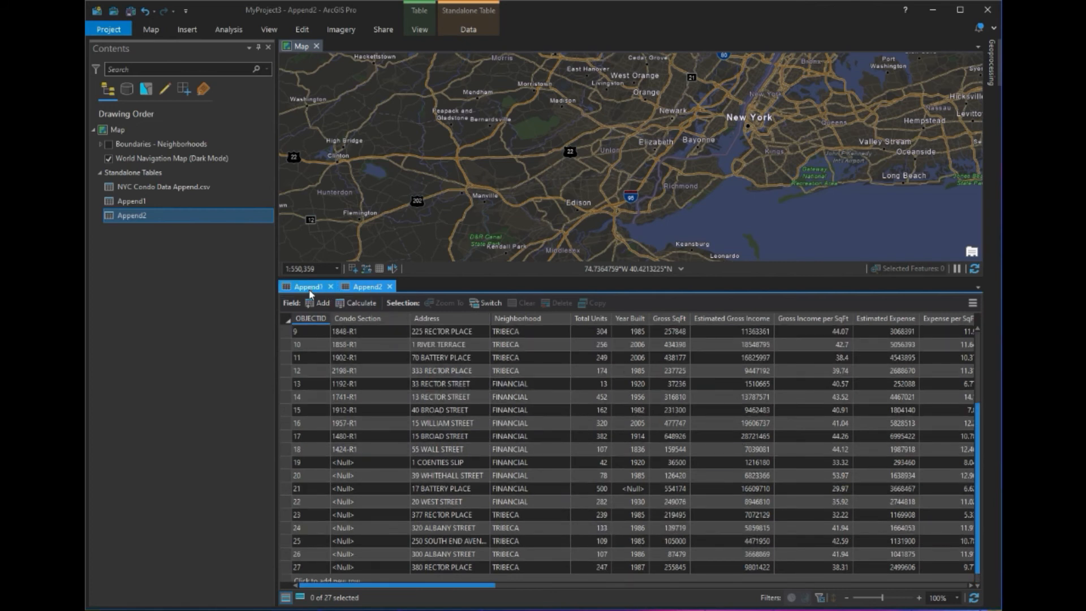
mouse_move(309, 294)
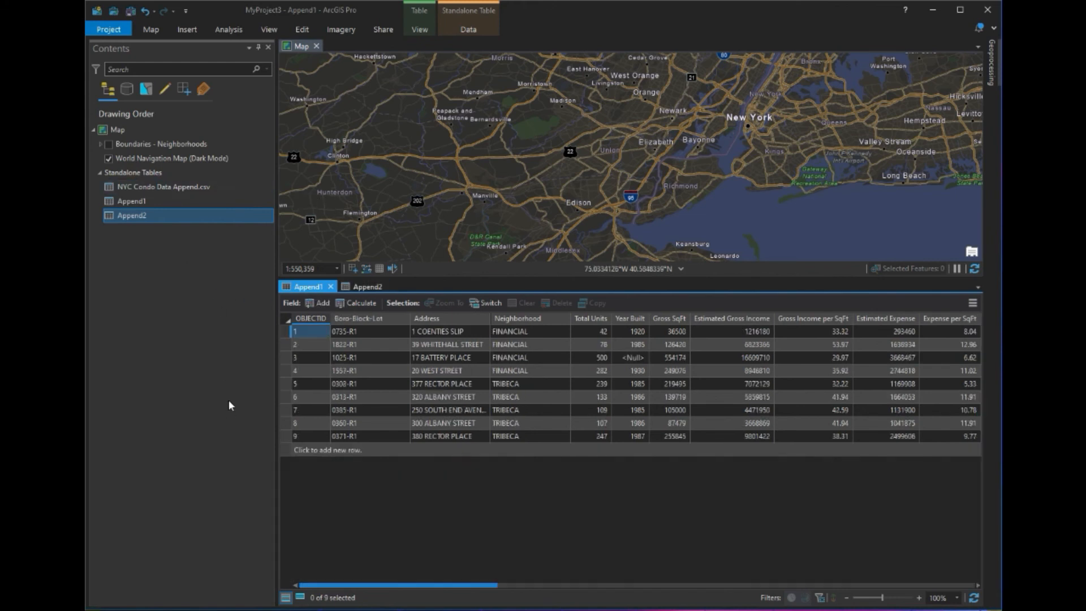
mouse_move(233, 401)
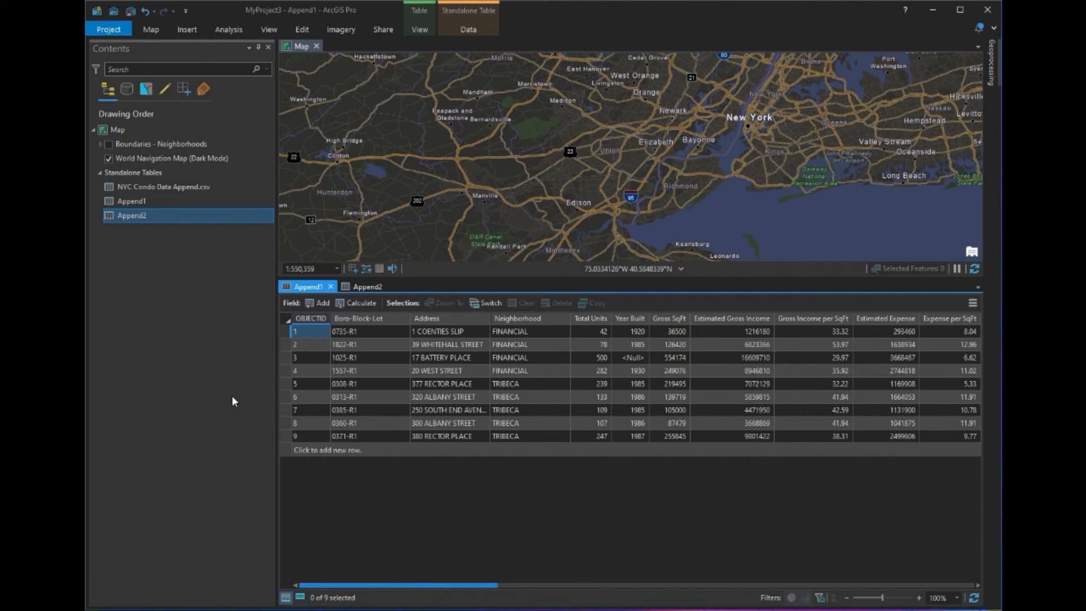
mouse_move(968, 77)
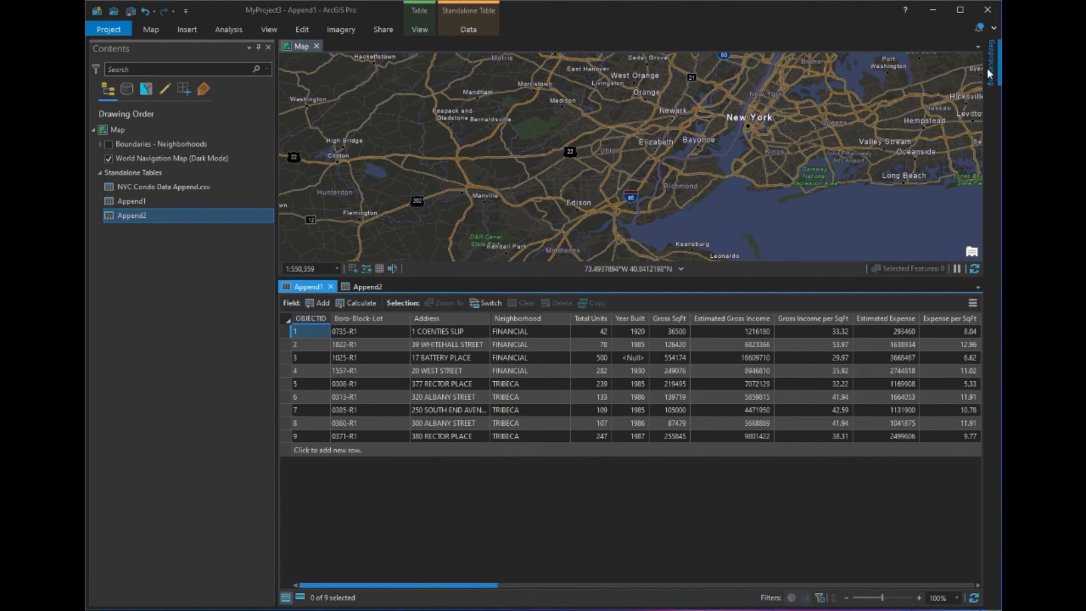
left_click(991, 62)
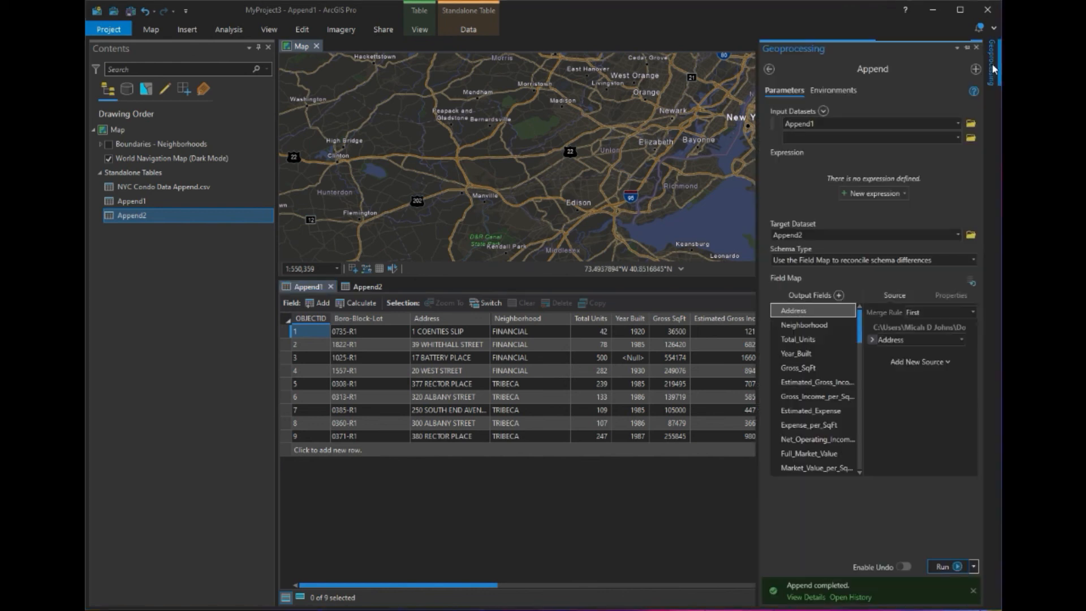